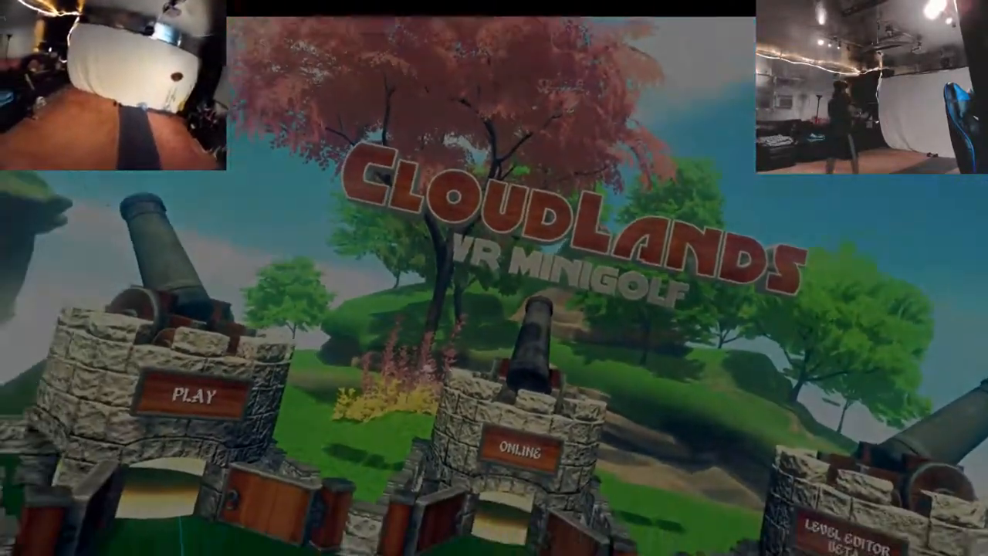
- Start a game from PLAY, pick the player count, and choose the Random 9 course
{"action": "left_click", "coordinate": [197, 396]}
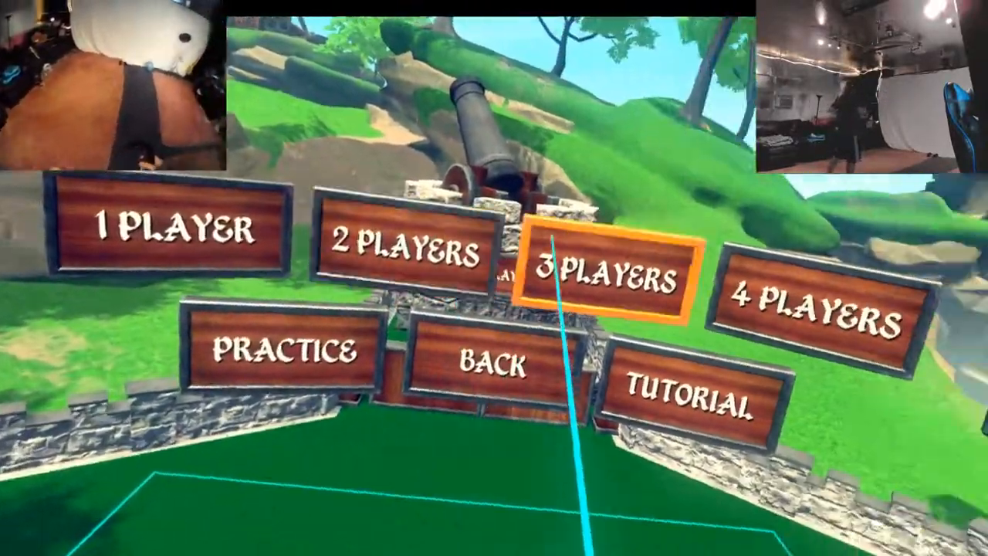
{"action": "left_click", "coordinate": [610, 274]}
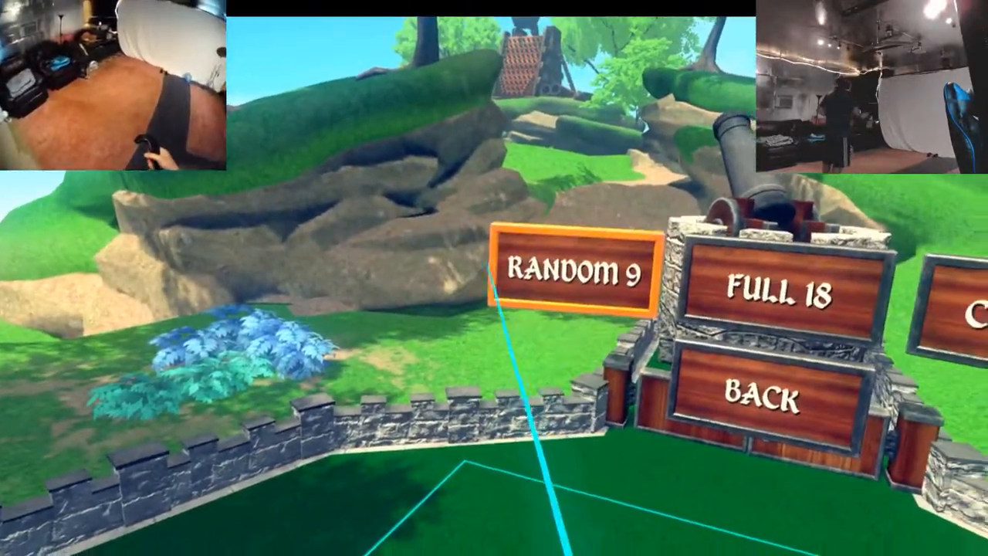
{"action": "left_click", "coordinate": [571, 274]}
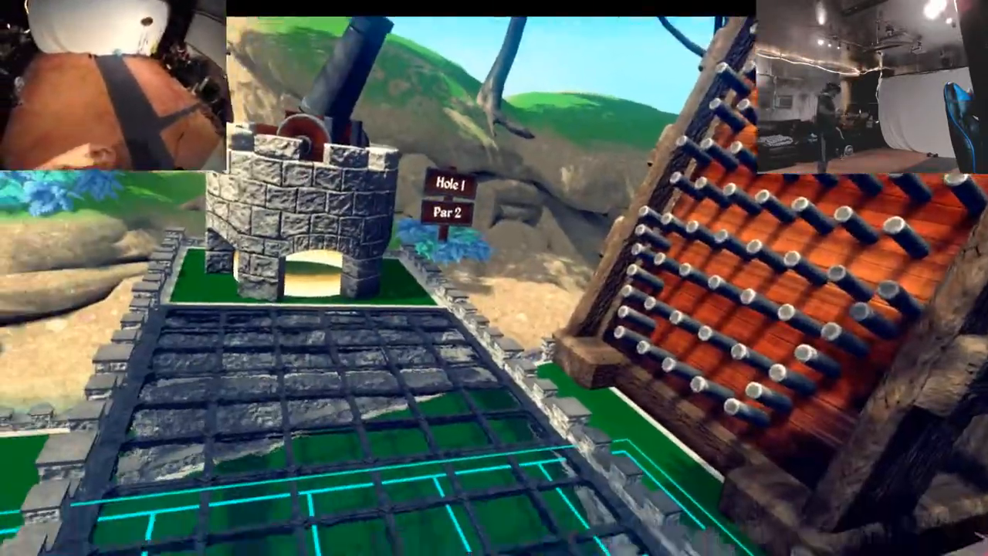
{"action": "mouse_move", "coordinate": [494, 278]}
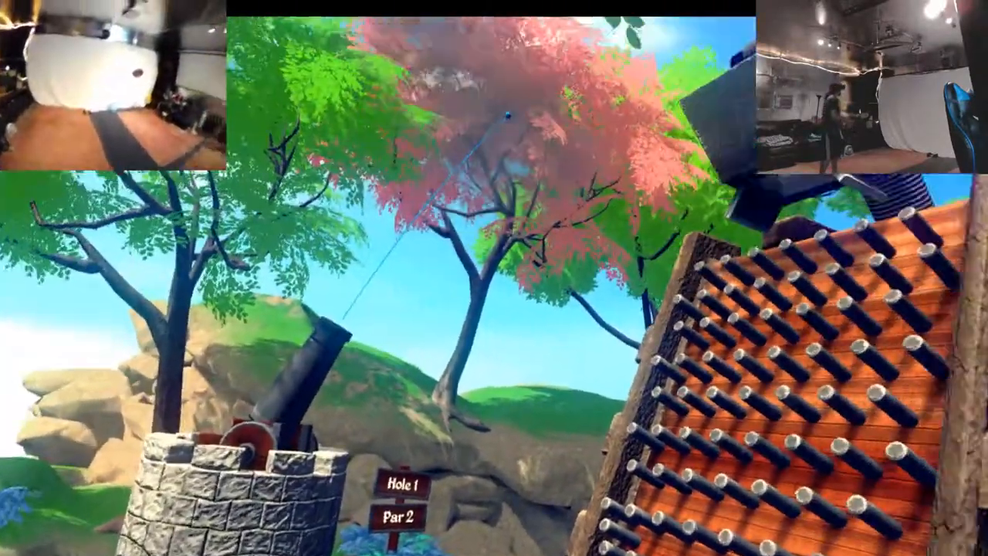
{"action": "mouse_move", "coordinate": [494, 278]}
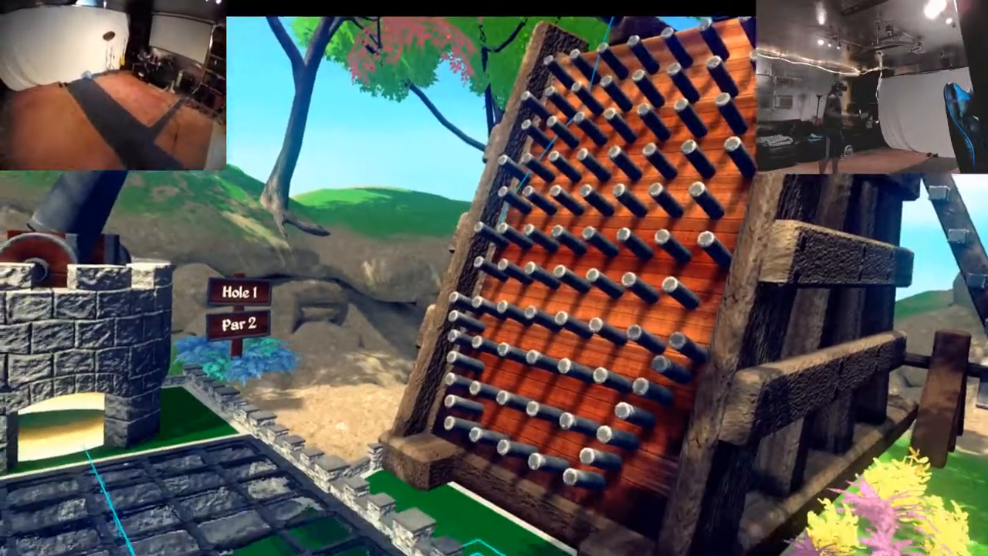